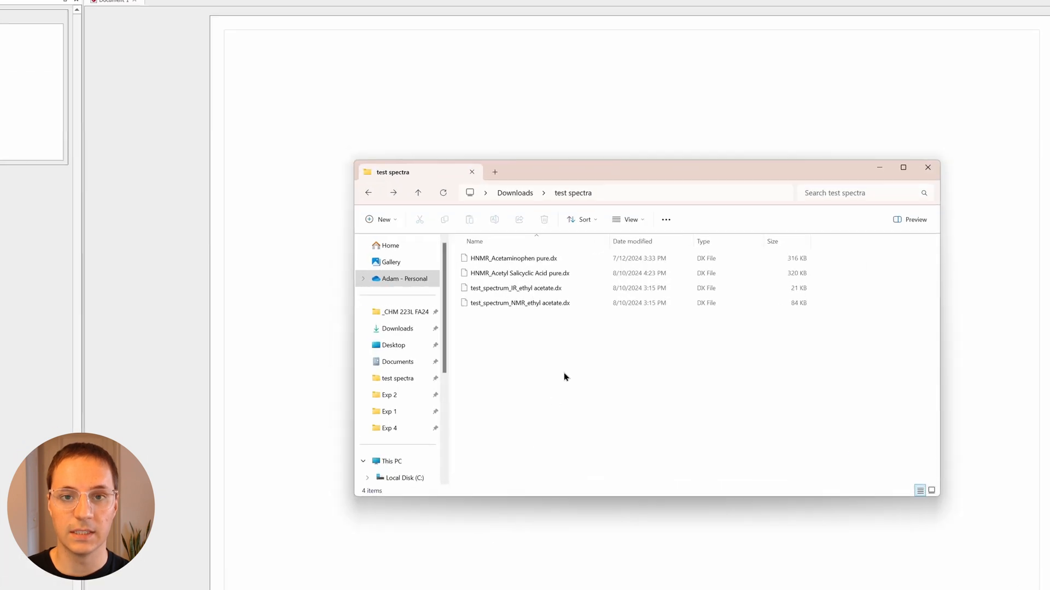
Step: Load test_spectrum_NMR_ethyl acetate.dx and fit the full spectrum range in view
click(519, 303)
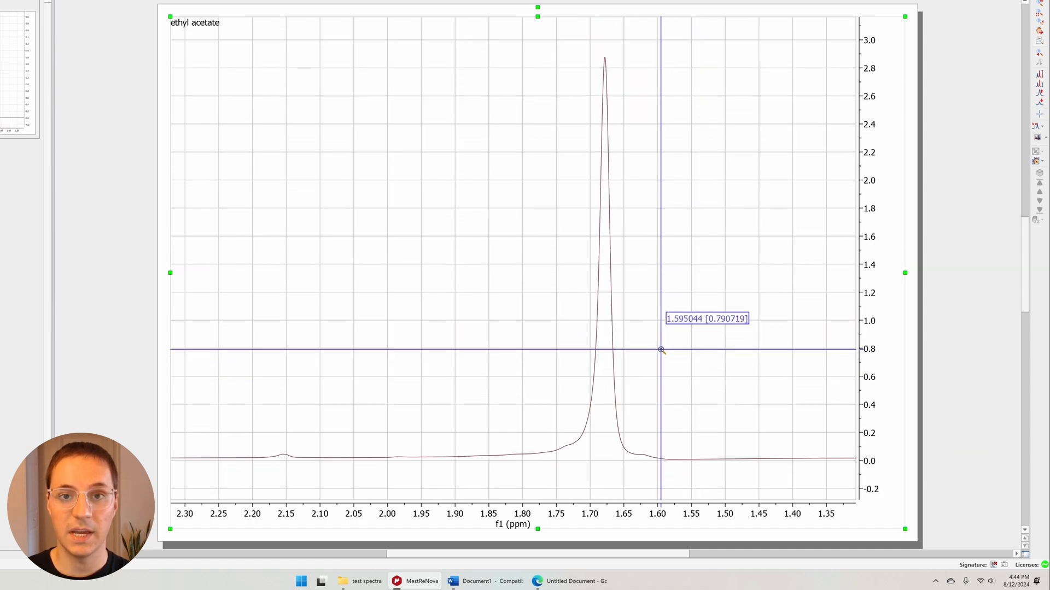
key(f)
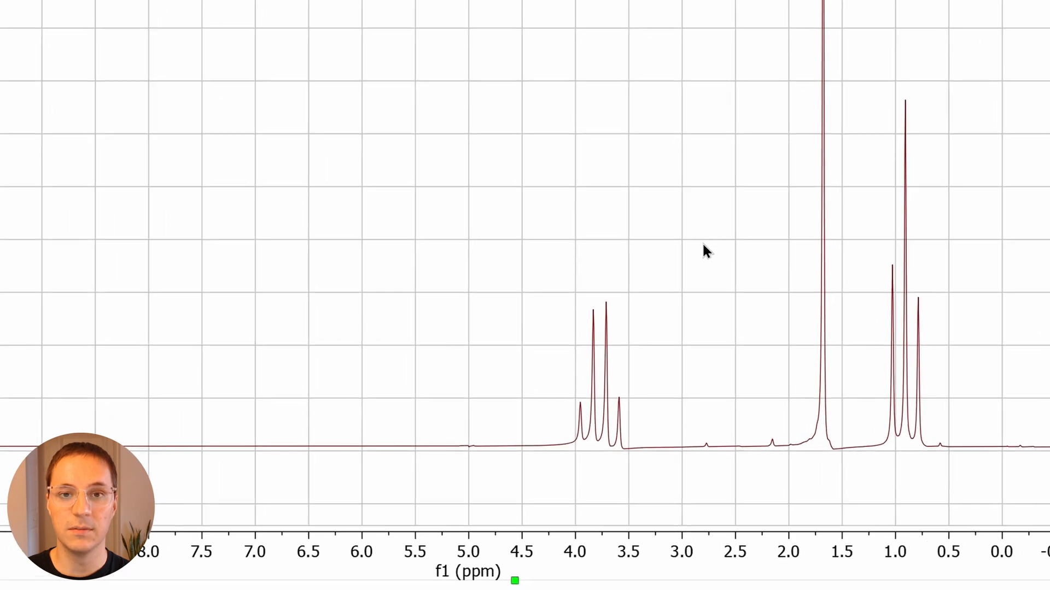
mouse_move(279, 472)
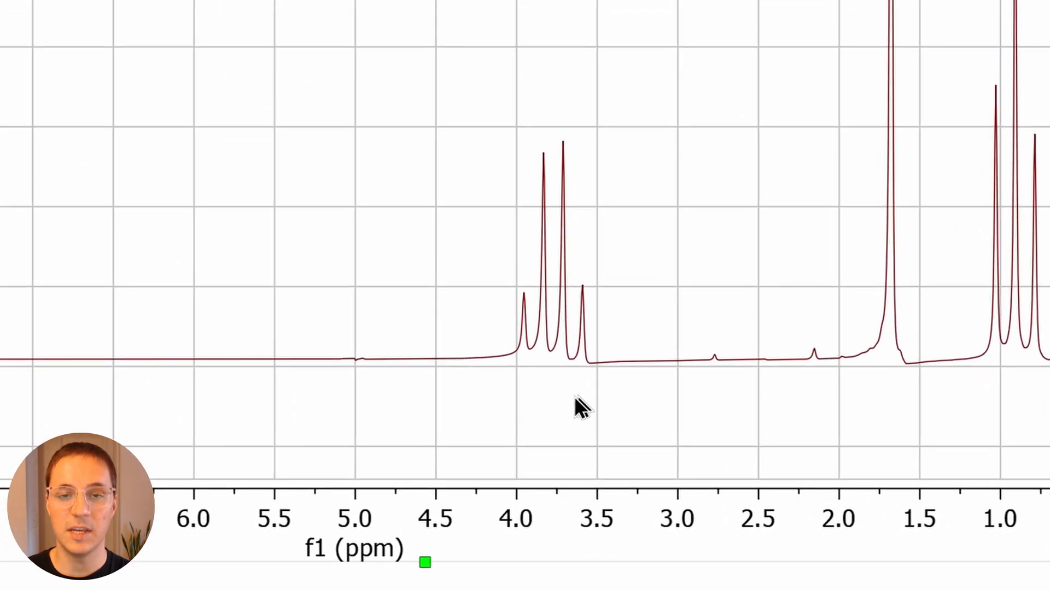
mouse_move(559, 412)
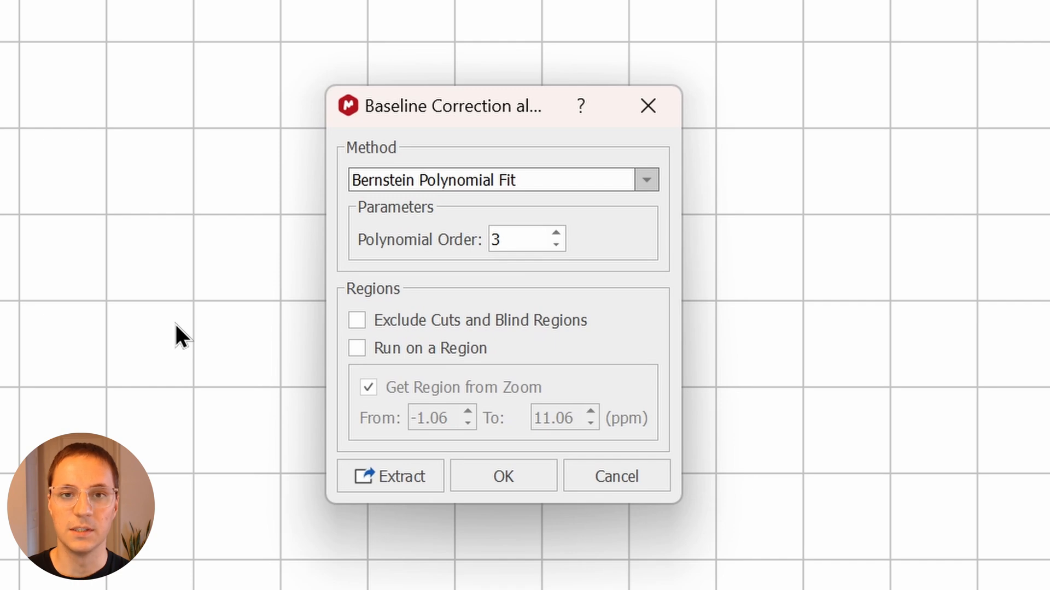
Step: Apply Bernstein polynomial baseline correction, then adjust PH0/PH1 so the peaks sit upright
click(503, 476)
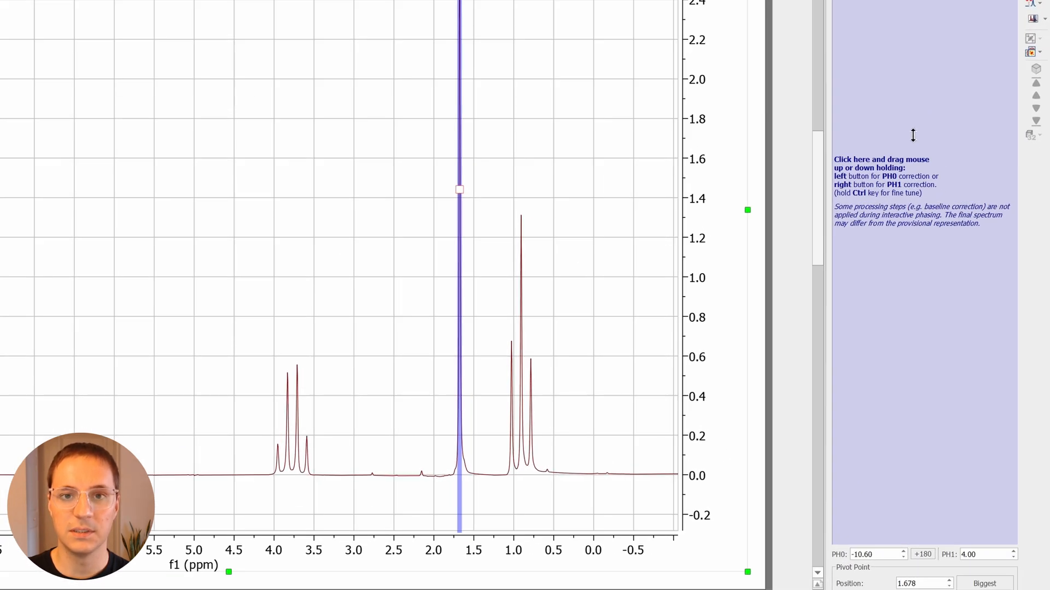
drag(912, 135, 908, 125)
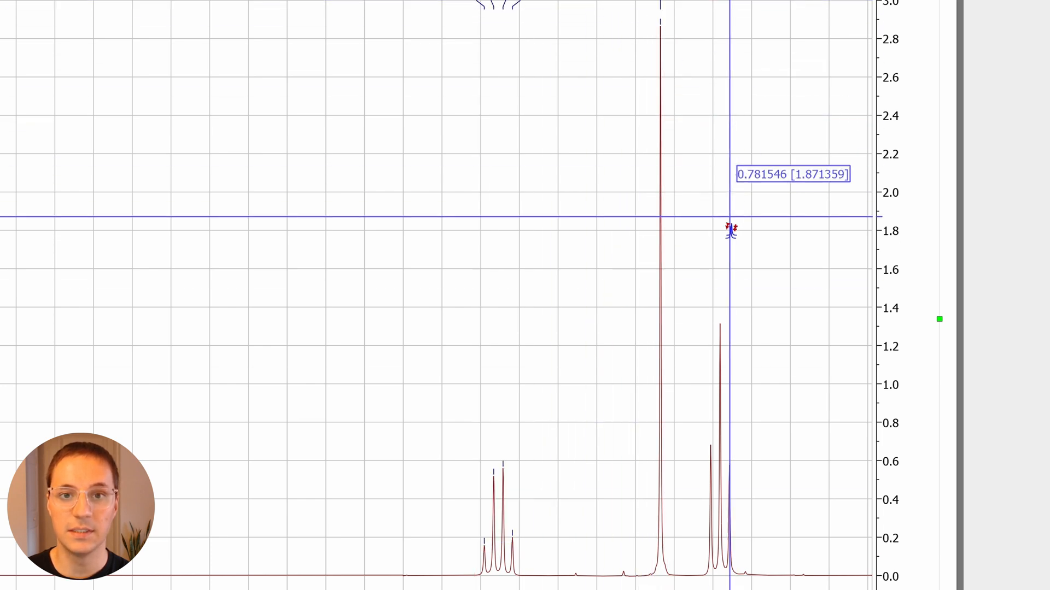
Step: Integrate the triplet near 0.9 ppm and edit the quartet integral near 3.8 ppm
drag(728, 227, 745, 478)
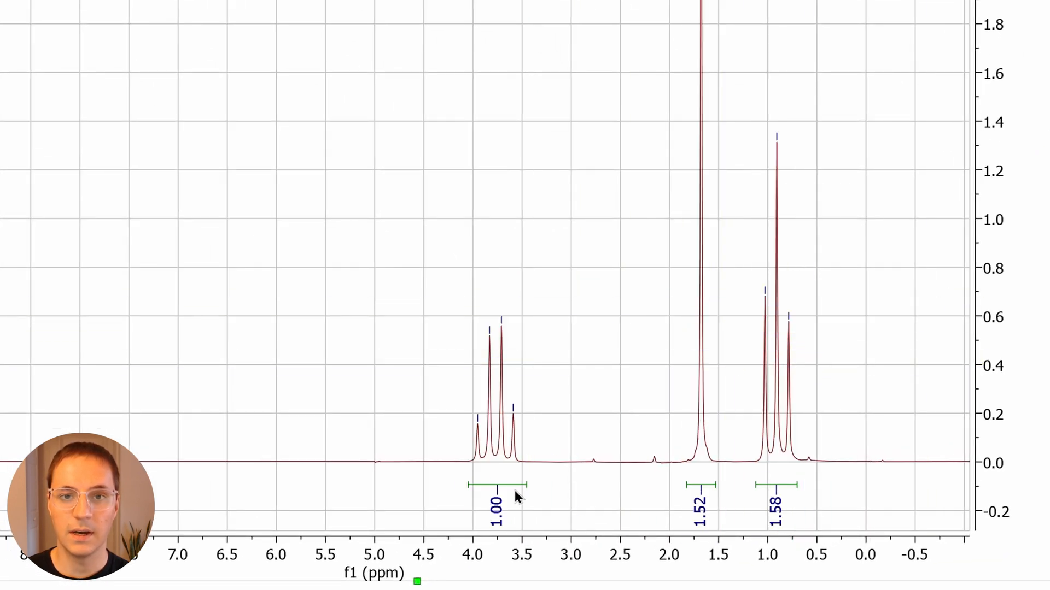
right_click(496, 486)
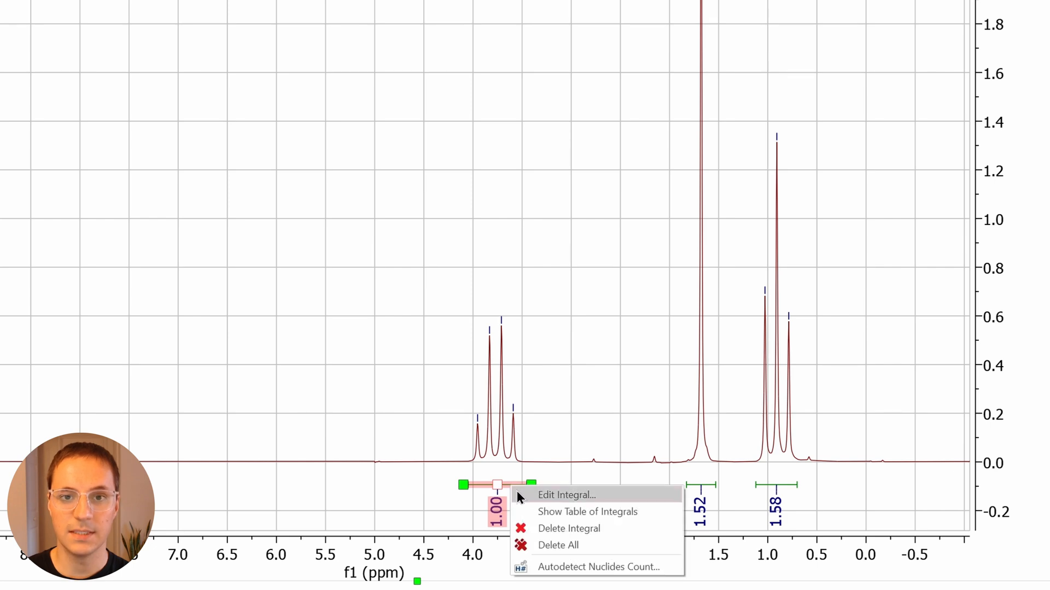
click(566, 494)
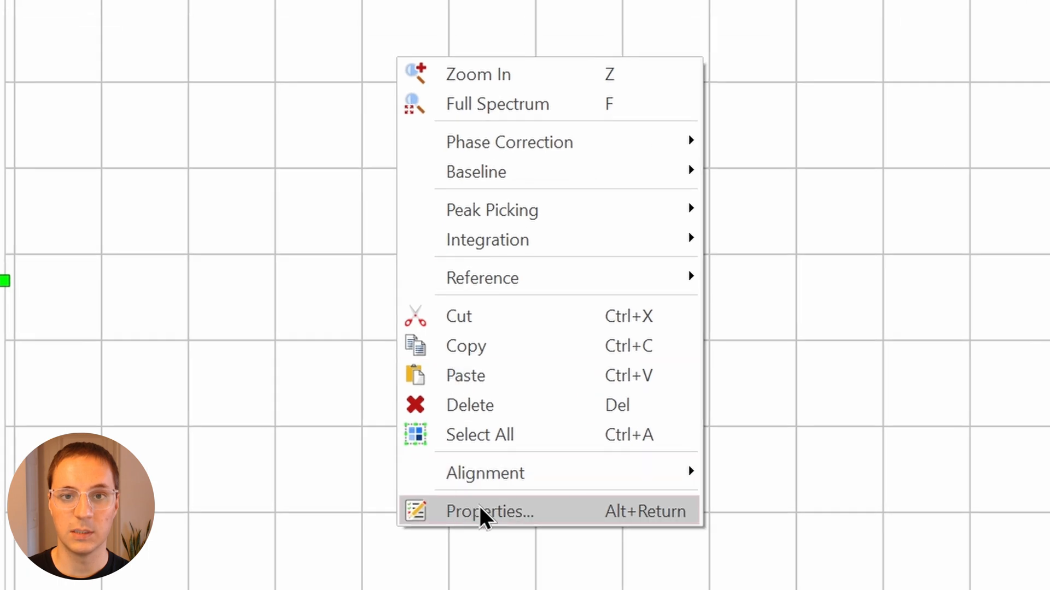
Step: In Properties, remove grid lines, set the trace black and relabel the horizontal axis, then apply
click(490, 512)
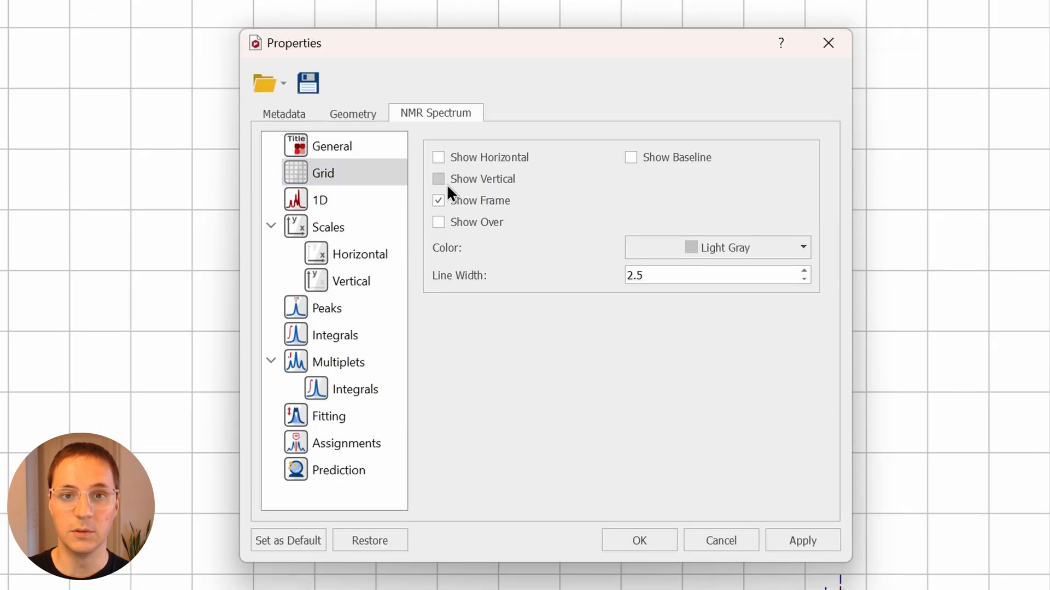
click(320, 200)
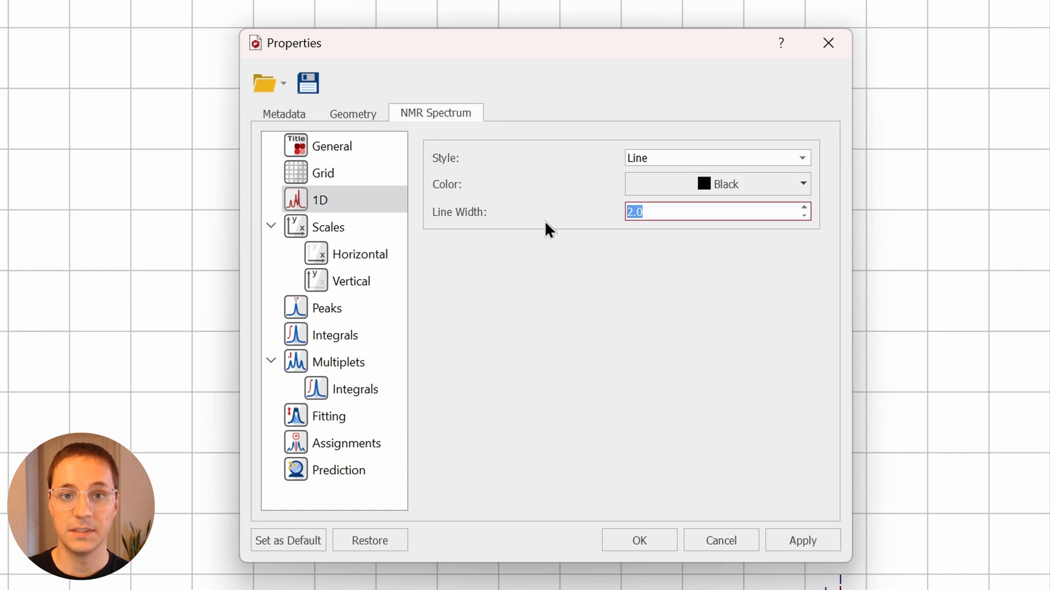
click(351, 280)
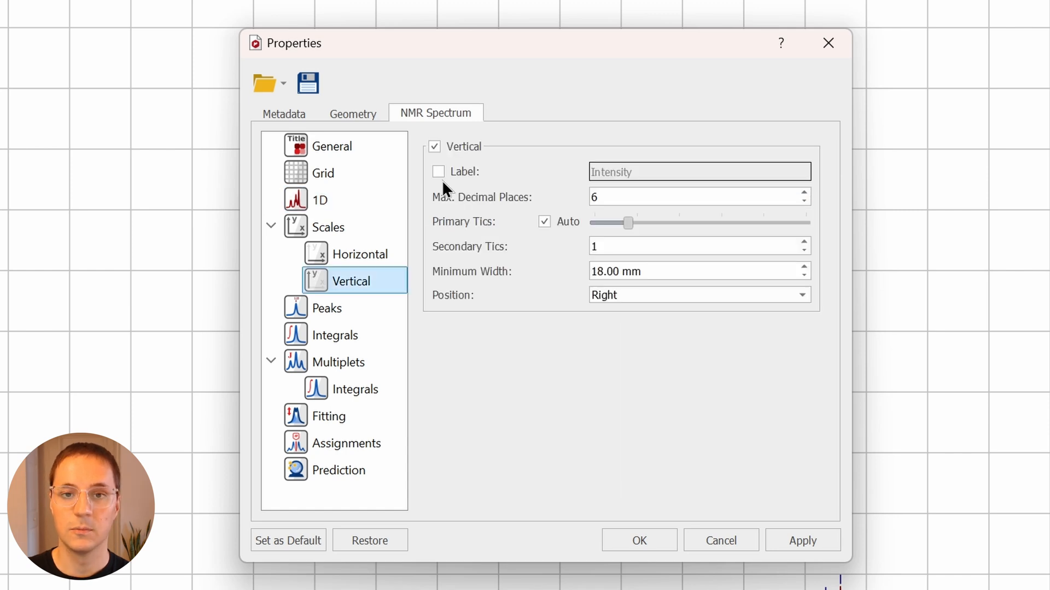
click(361, 254)
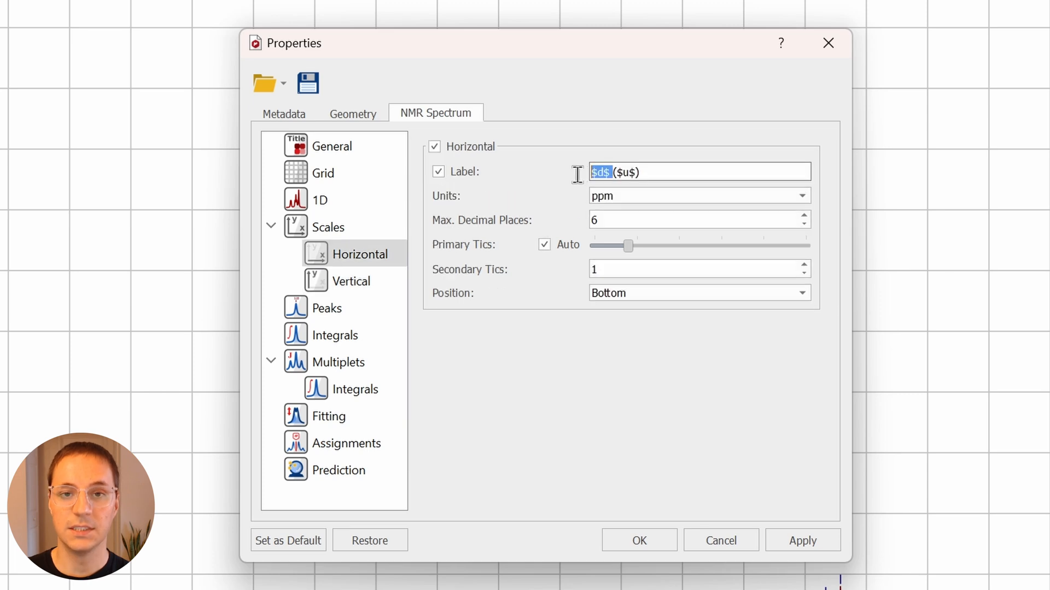
key(Delete)
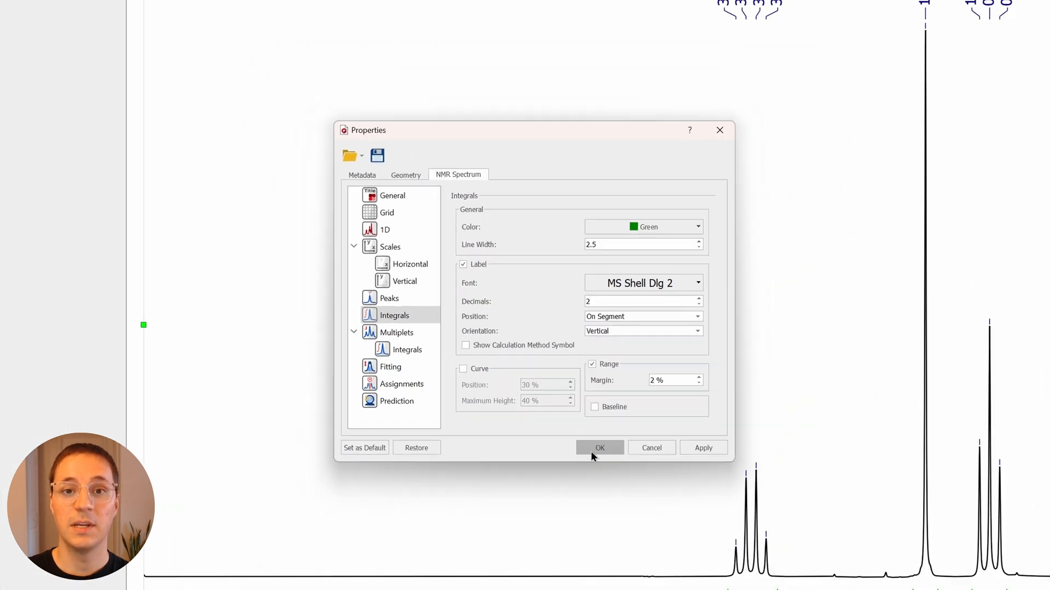
click(598, 447)
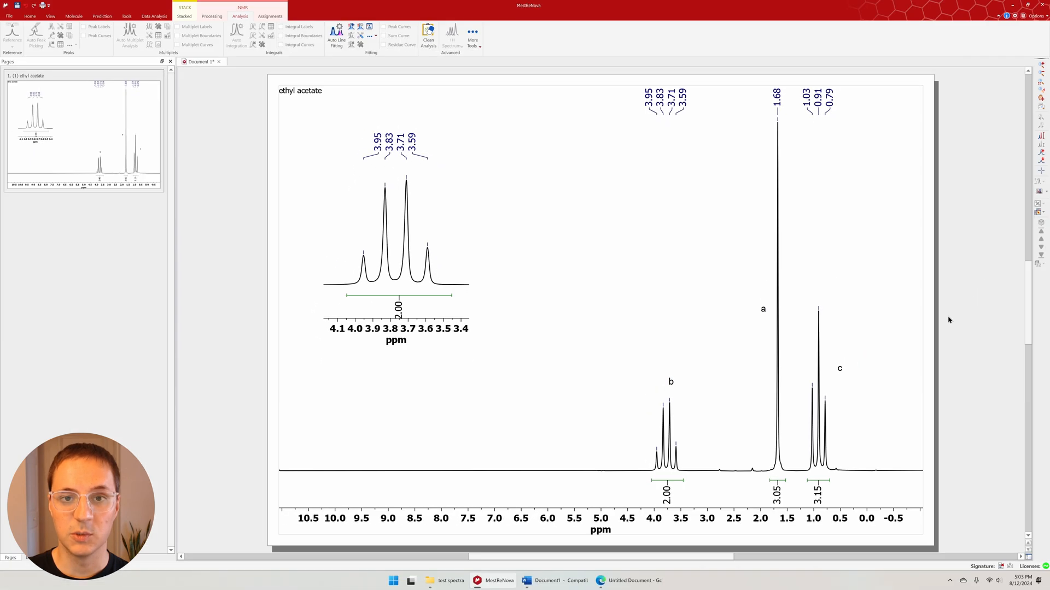
Step: Select every object on the ethyl acetate page and copy the figure to the clipboard
key(ctrl+a)
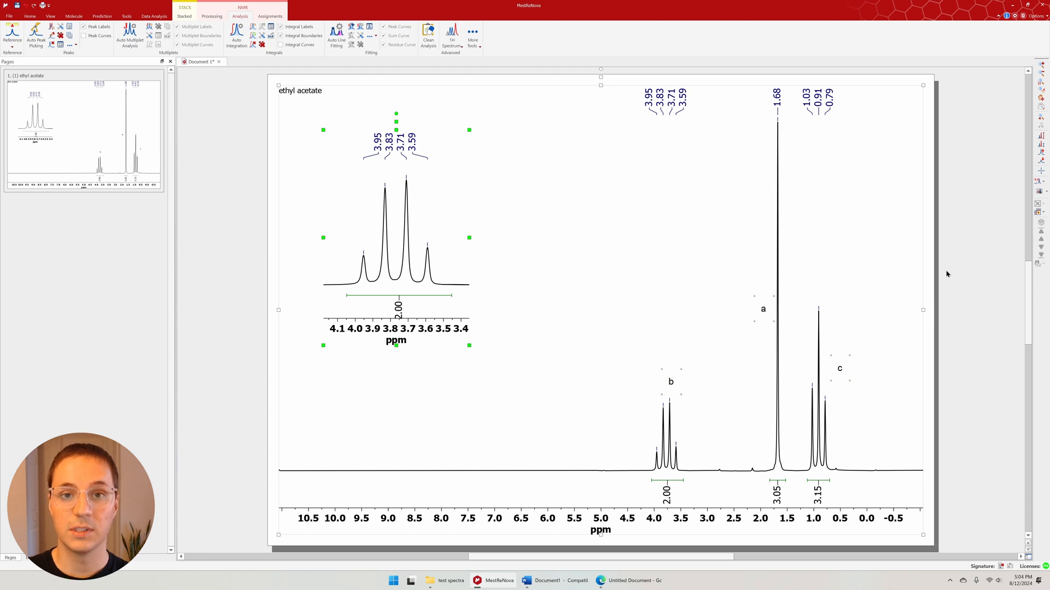
key(ctrl+c)
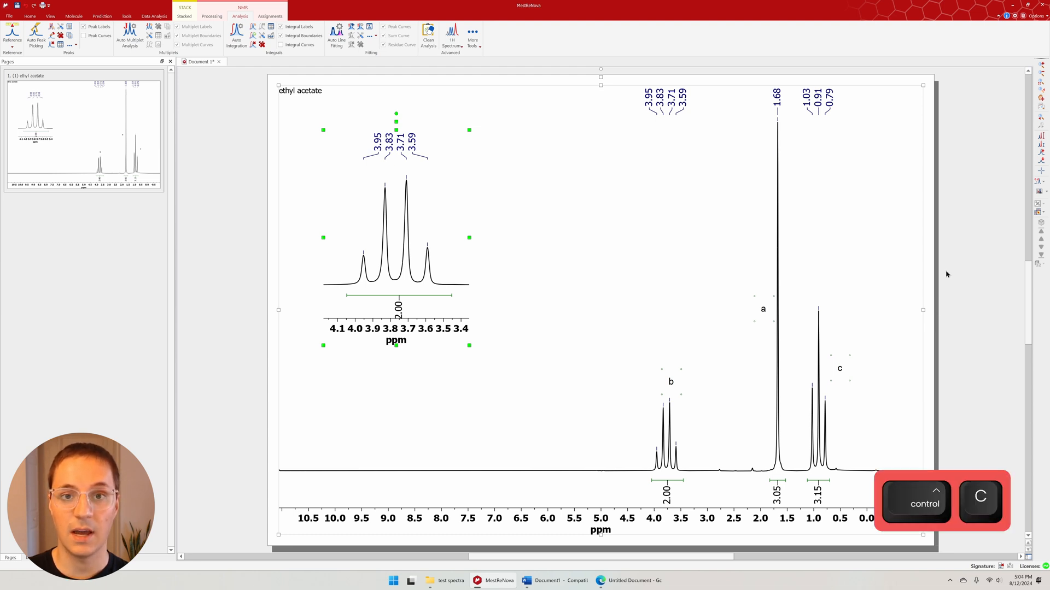
click(629, 581)
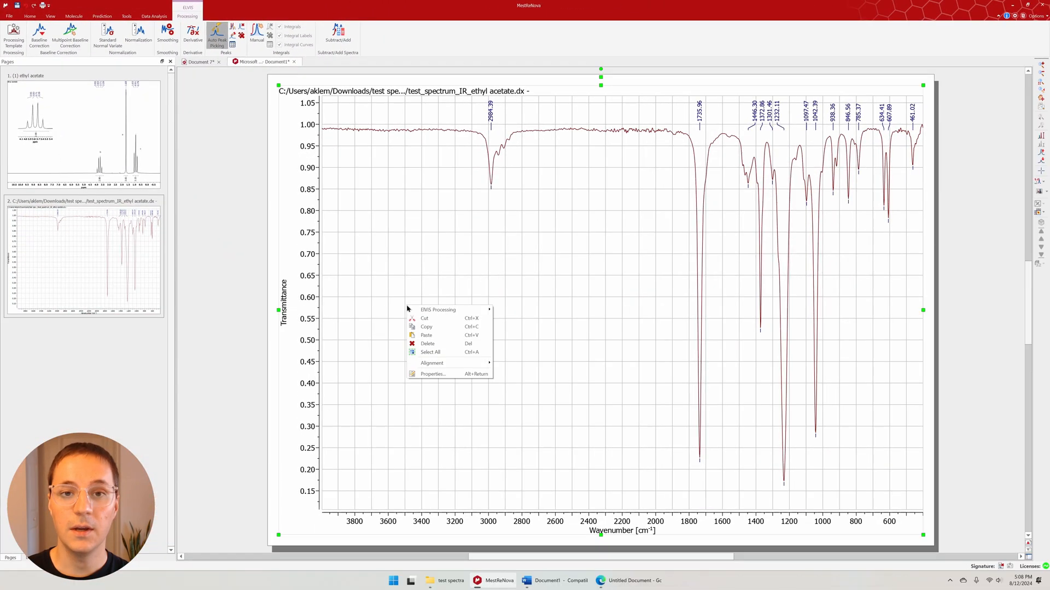
Step: Change the IR spectrum's peak label font size in its Peaks properties
click(432, 374)
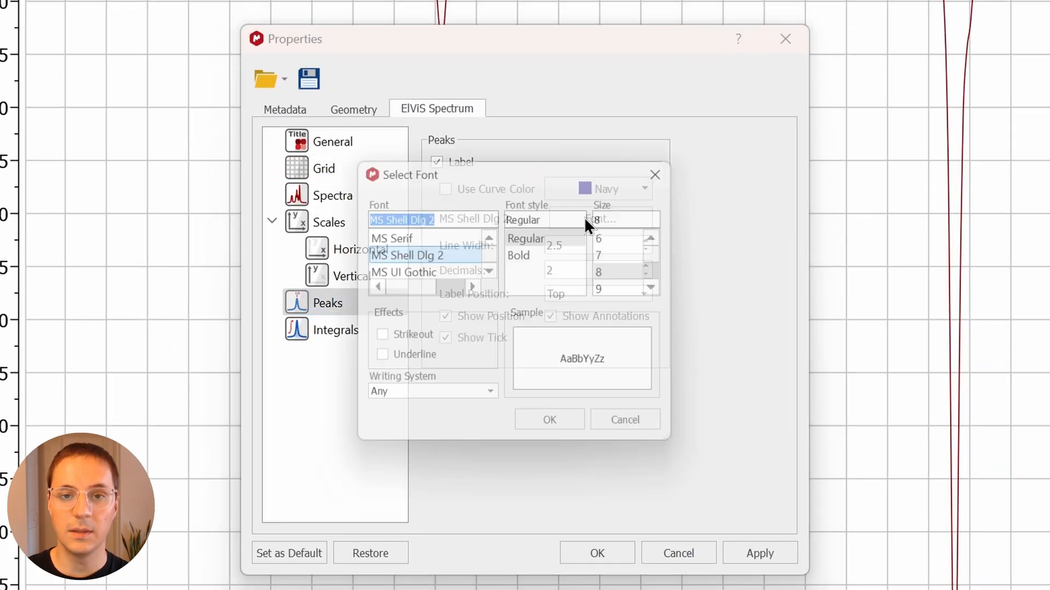
click(548, 419)
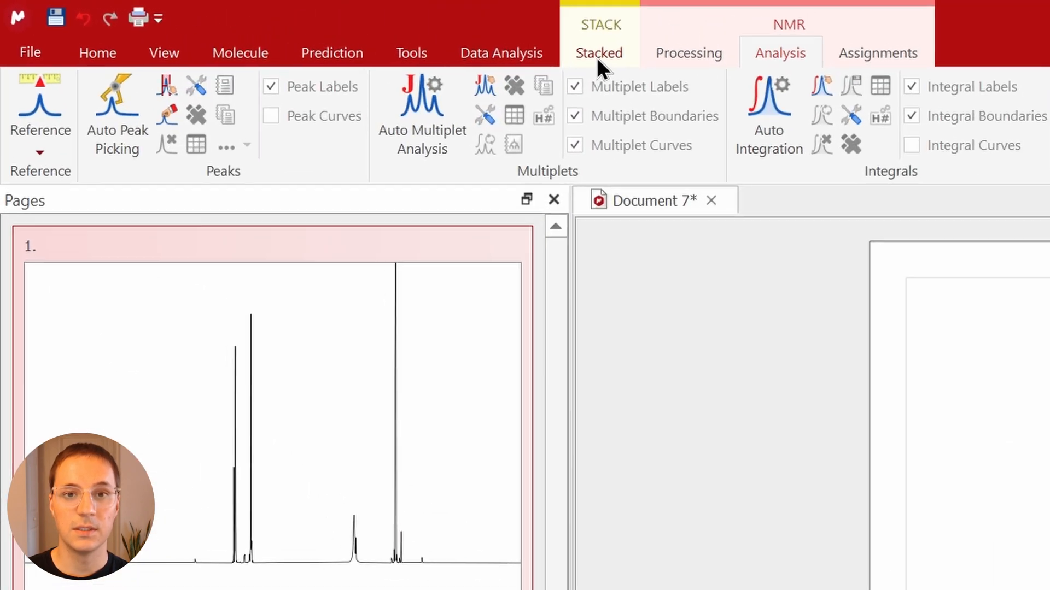
Step: In the stacked document, hide the stack numbering scale via the Stacked properties
click(599, 53)
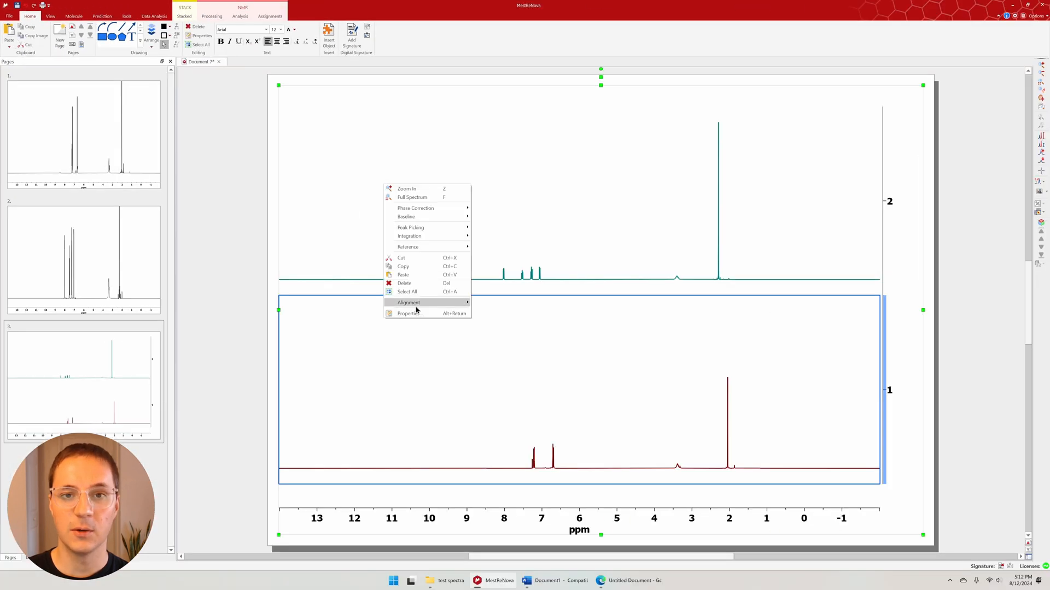
click(408, 314)
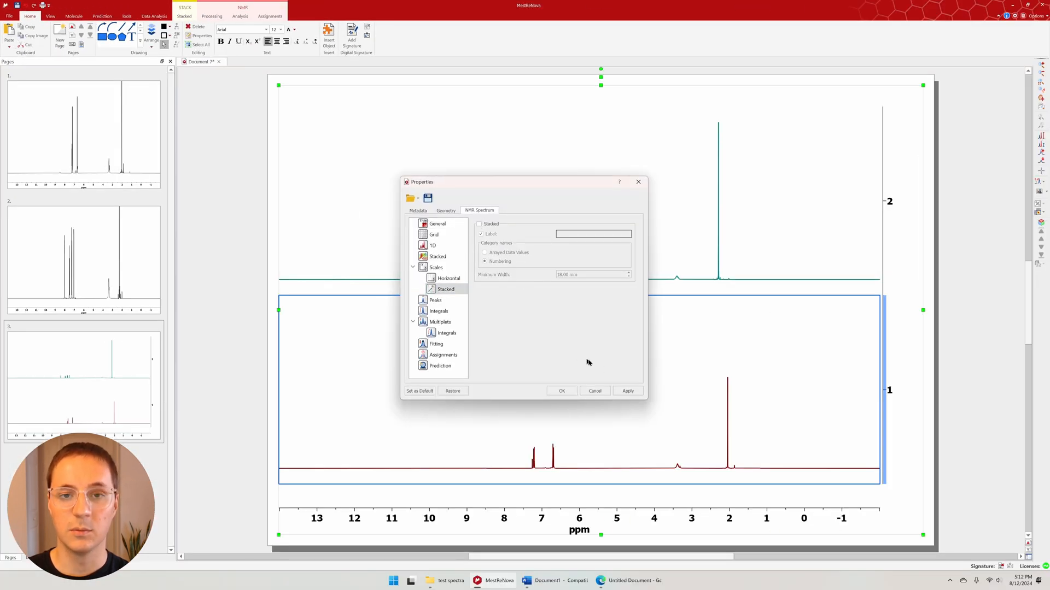
click(561, 391)
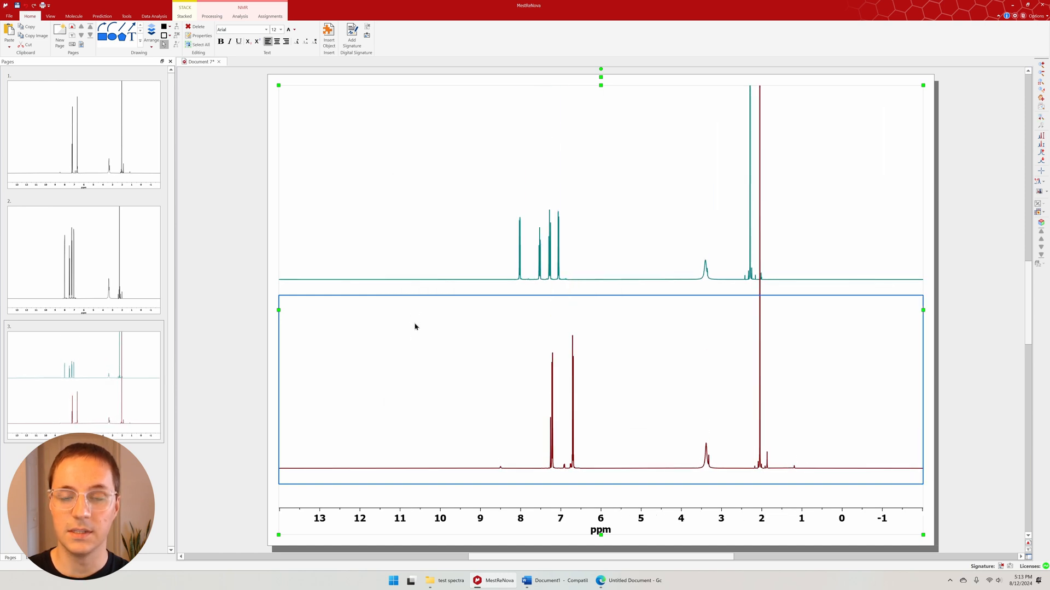
Step: Start Adjust Stacked Items to align the spectra, returning to the ethyl acetate document
click(184, 15)
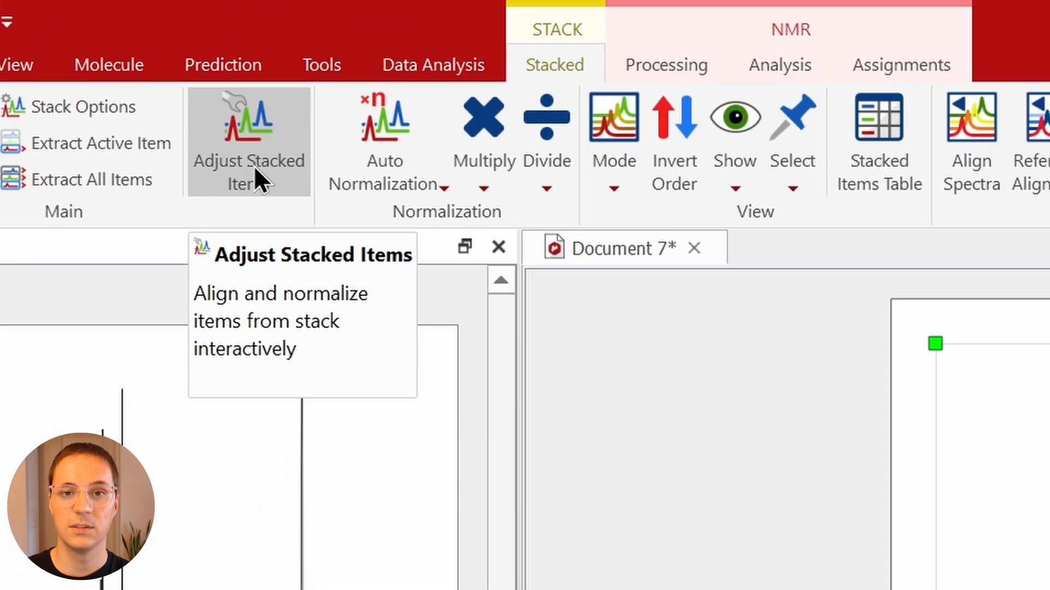
click(248, 140)
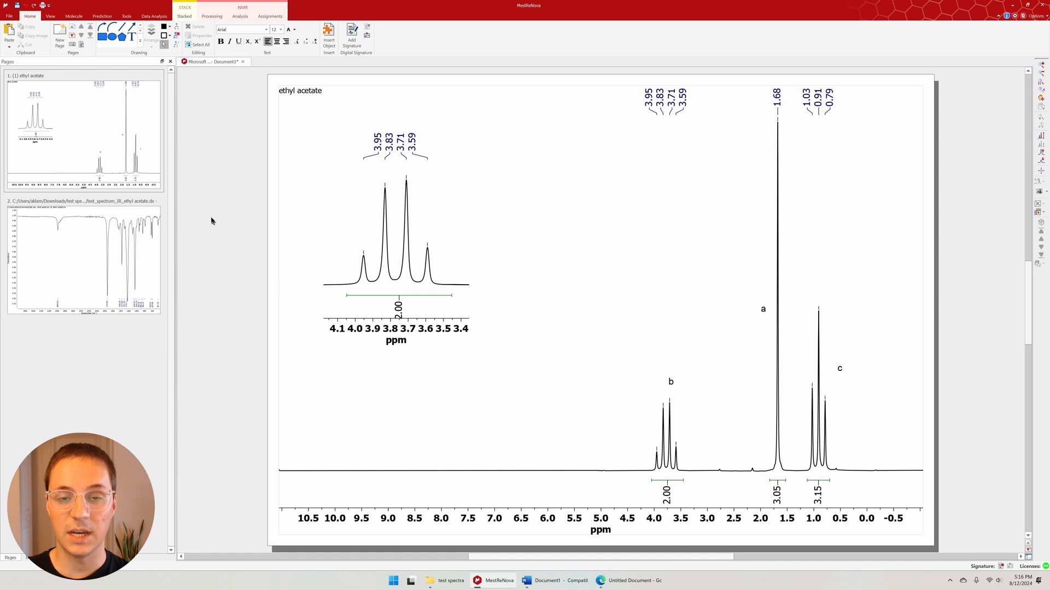
mouse_move(214, 217)
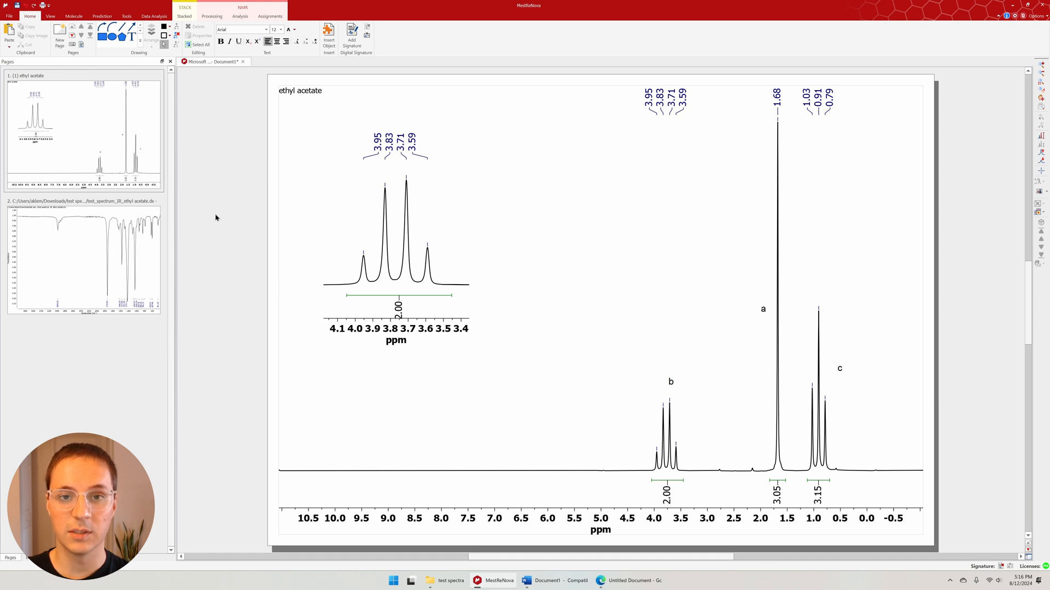